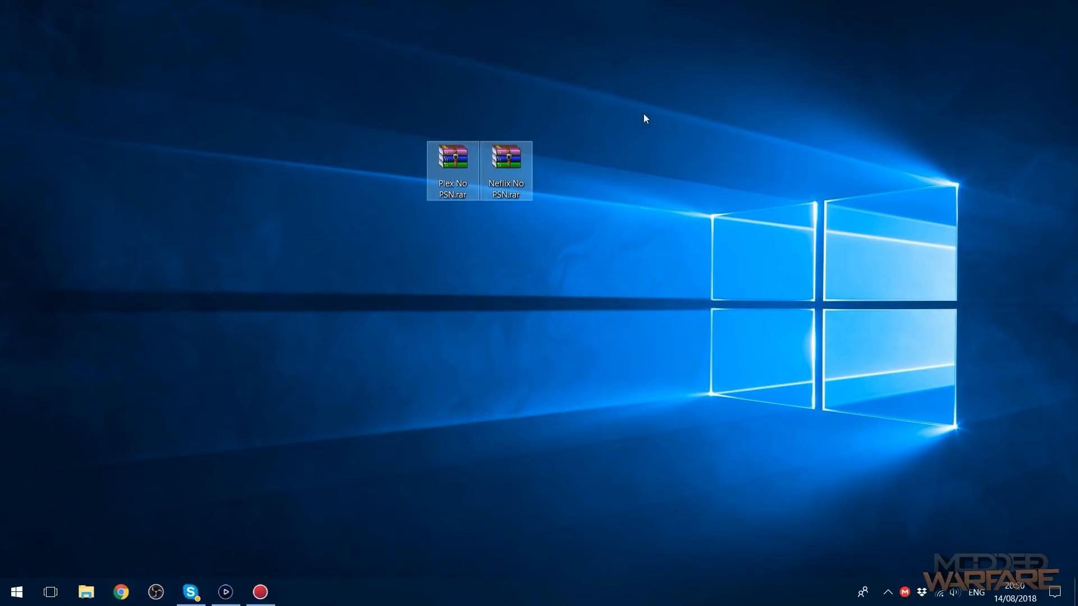
Step: Copy the EP4350 Netflix .pkg from the Netflix No PSN archive onto USB (I:)
left_click(16, 591)
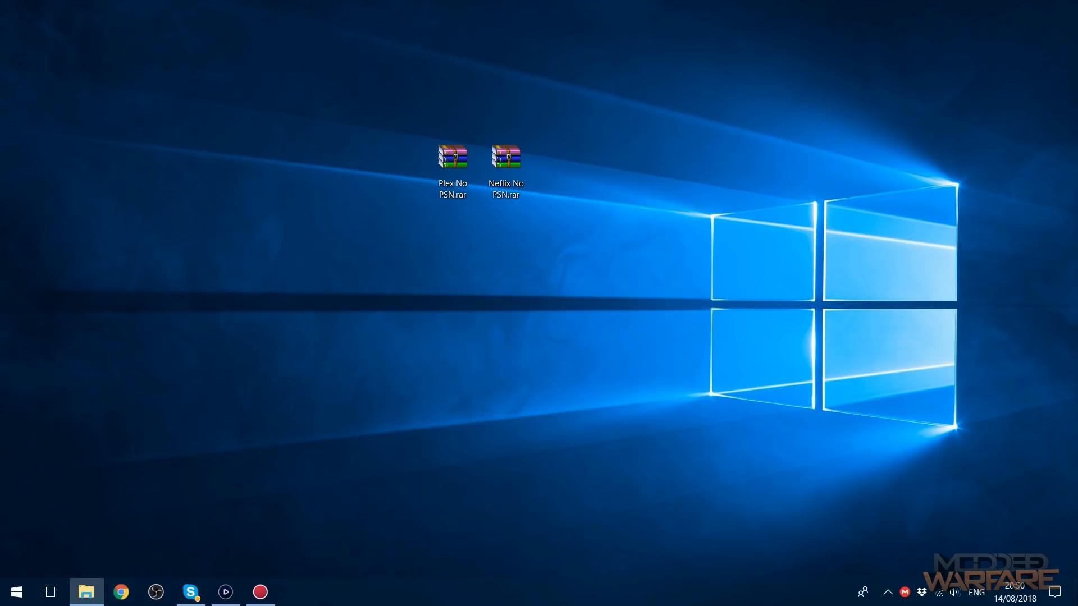
left_click(85, 591)
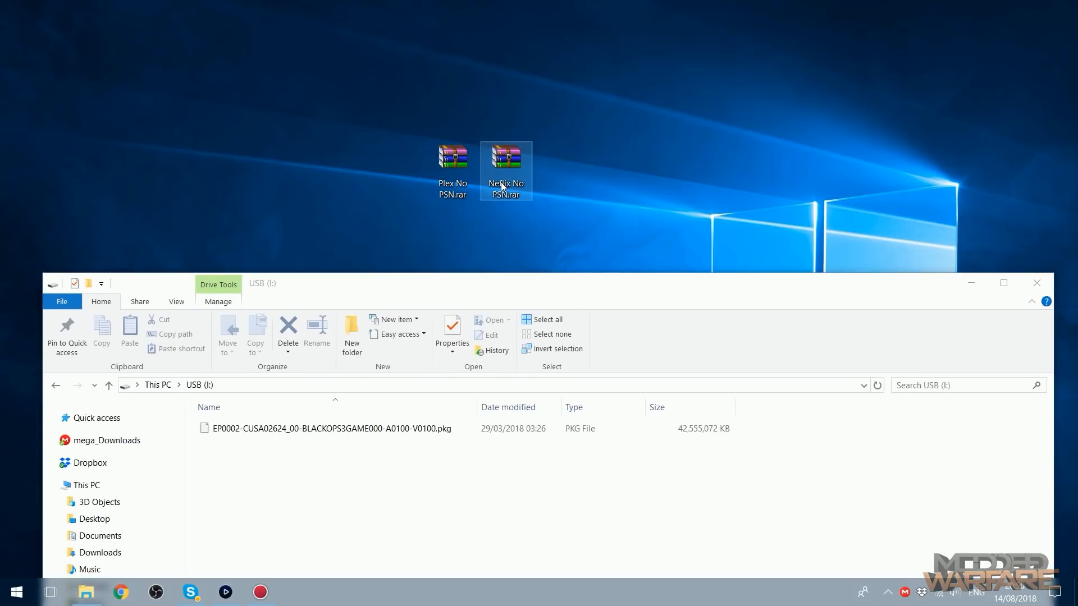
double_click(505, 158)
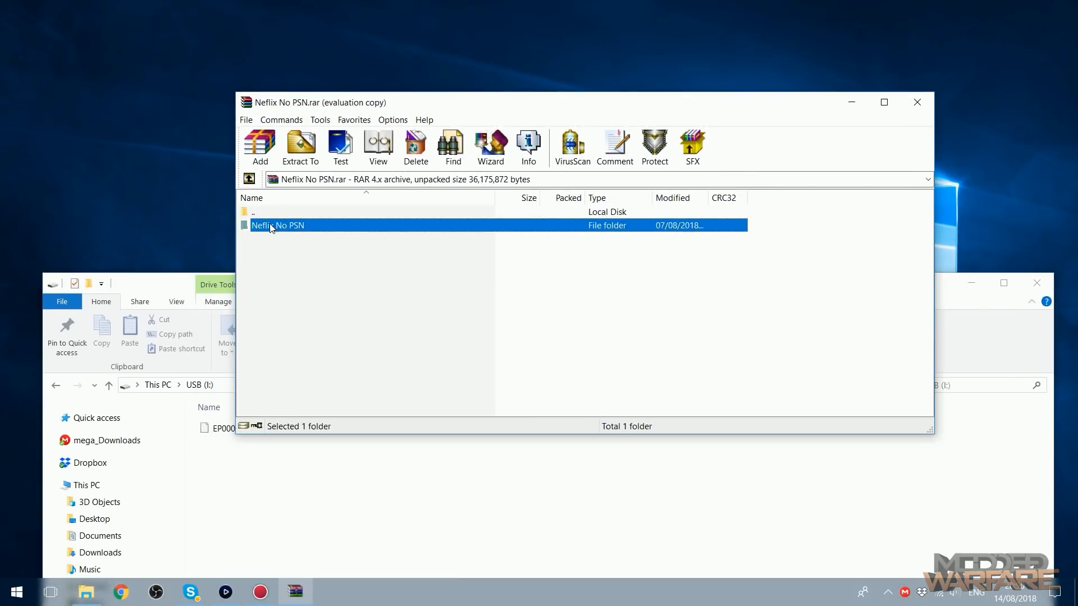
double_click(279, 225)
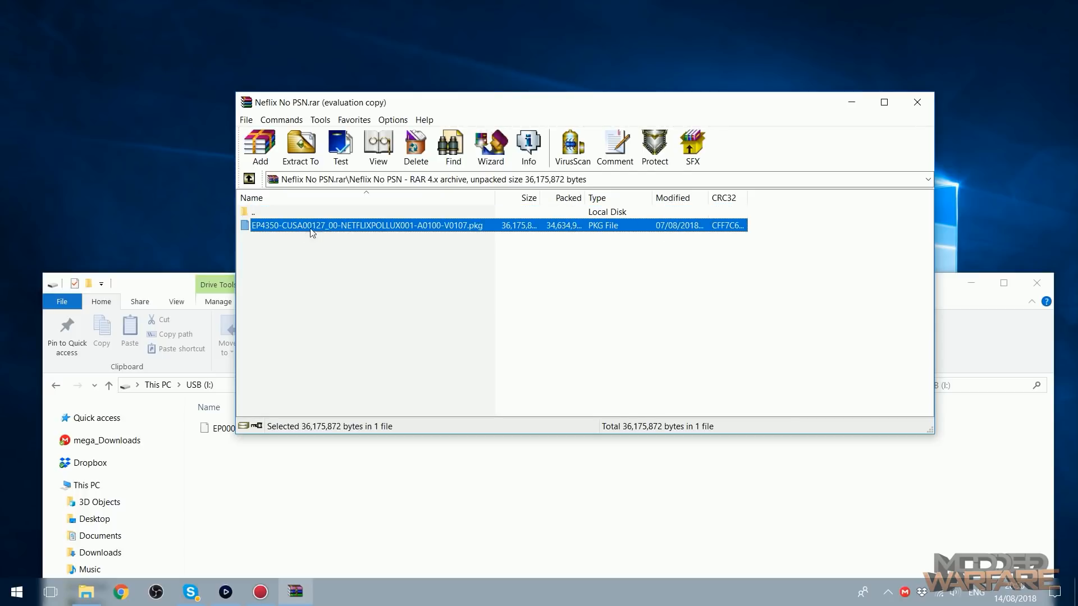
left_click(300, 147)
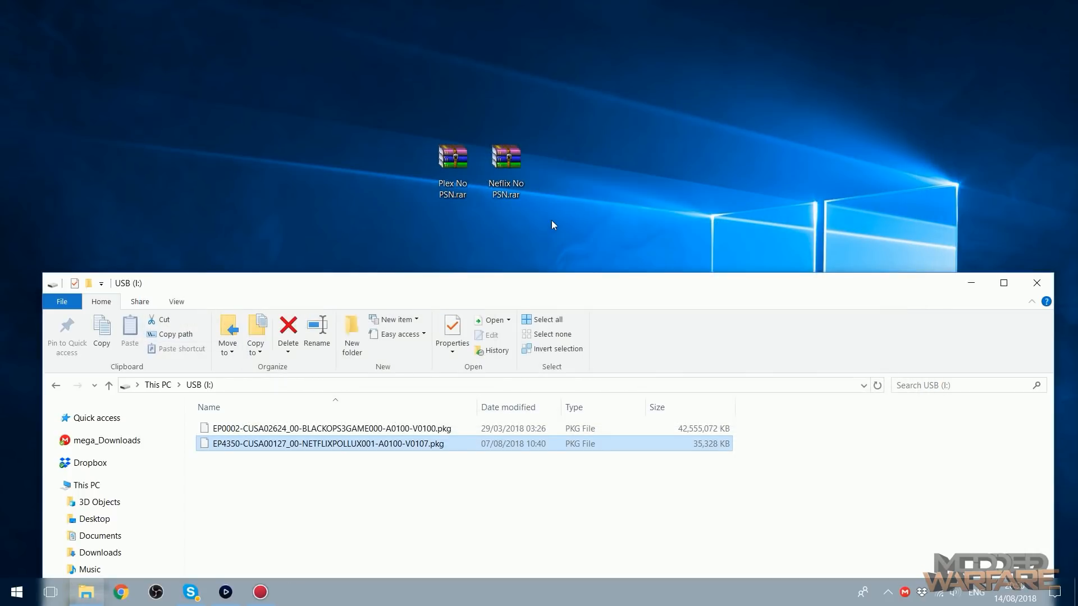
Step: Copy the UP4544 Plex .pkg from the Plex No PSN archive onto USB (I:) beside Netflix
left_click(452, 156)
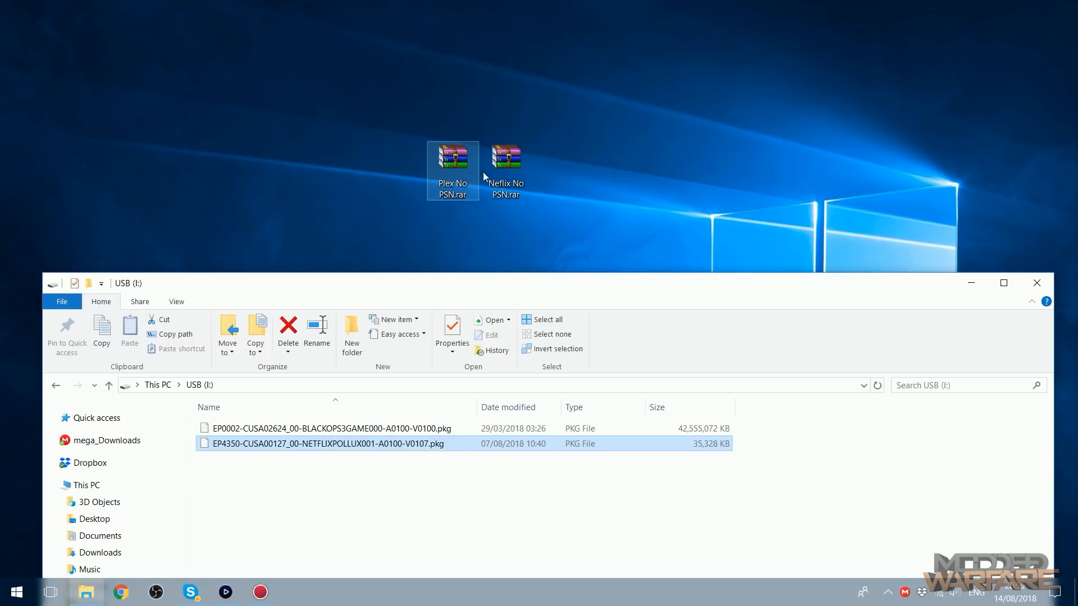
double_click(452, 153)
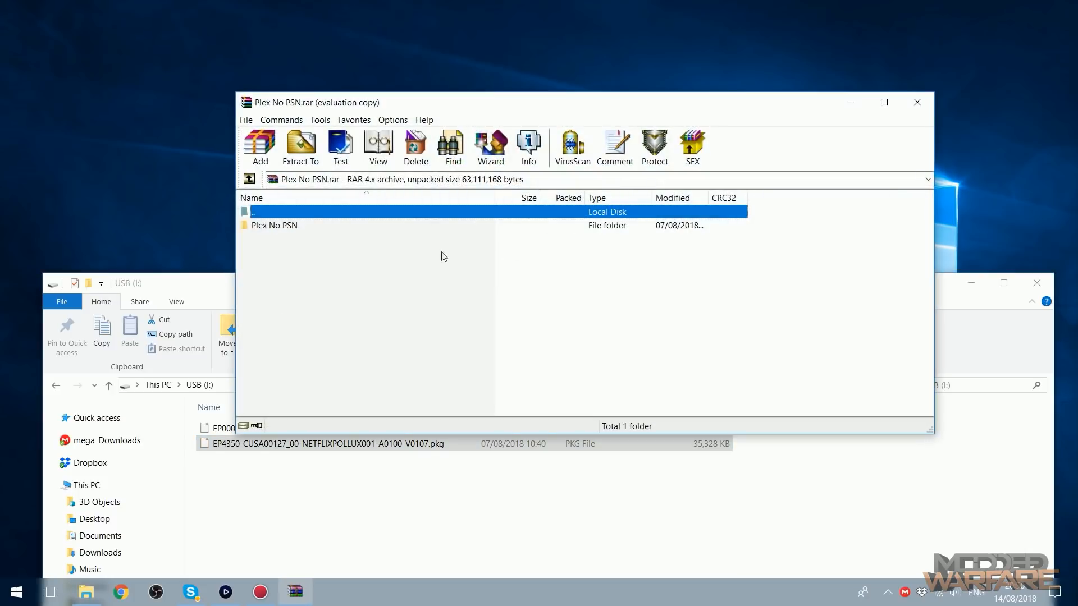
double_click(274, 224)
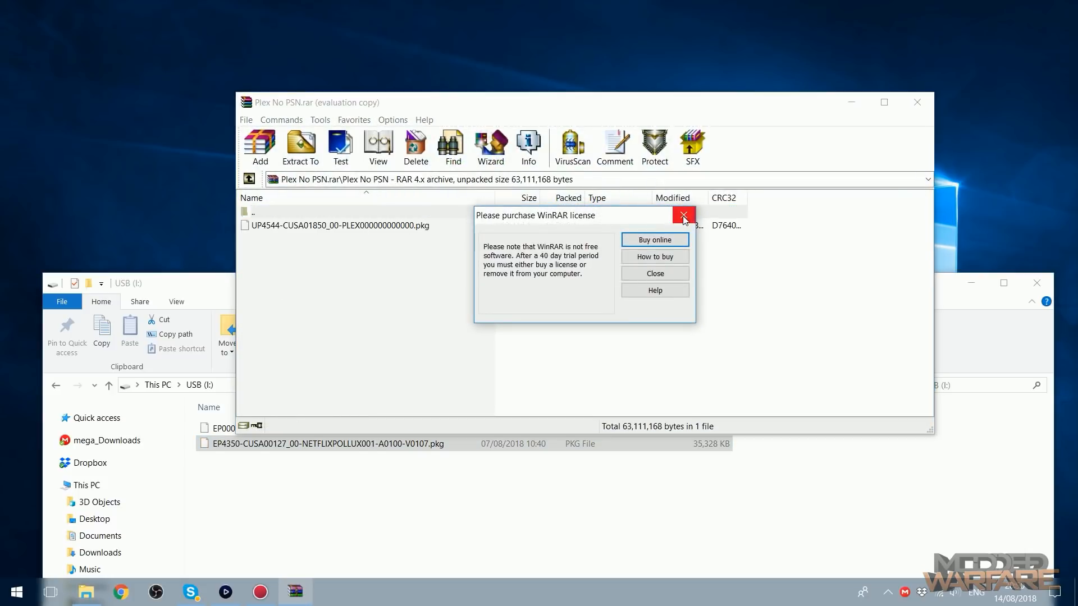
left_click(683, 215)
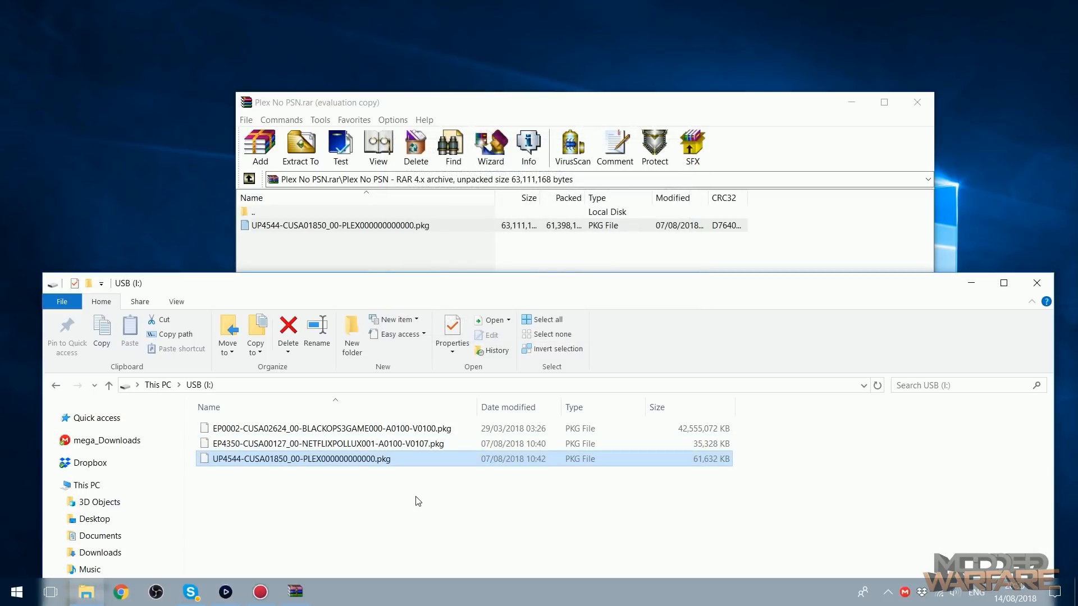
left_click(916, 102)
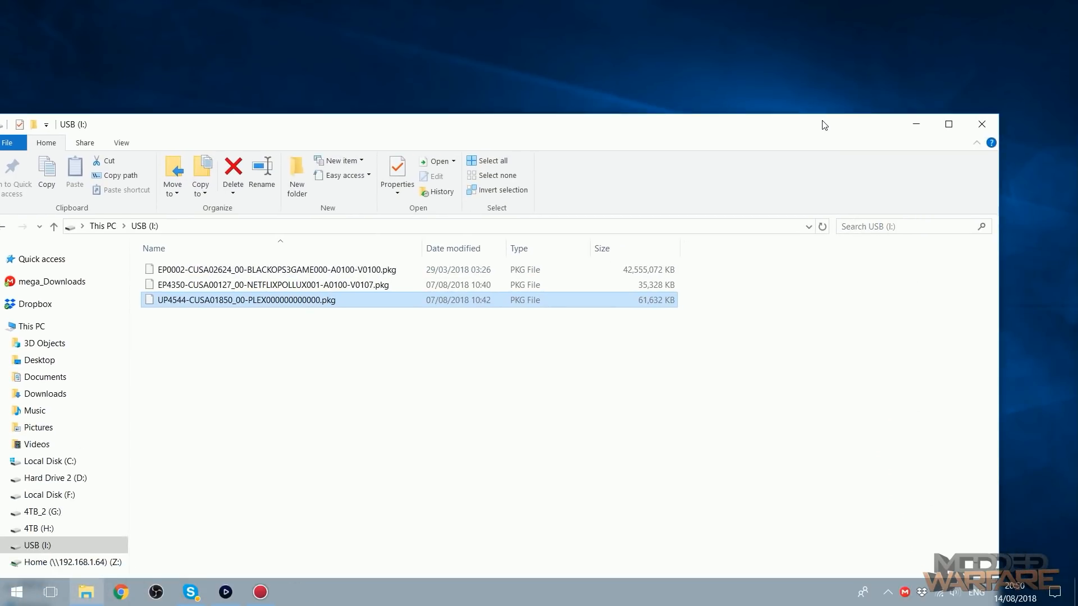
left_click(413, 377)
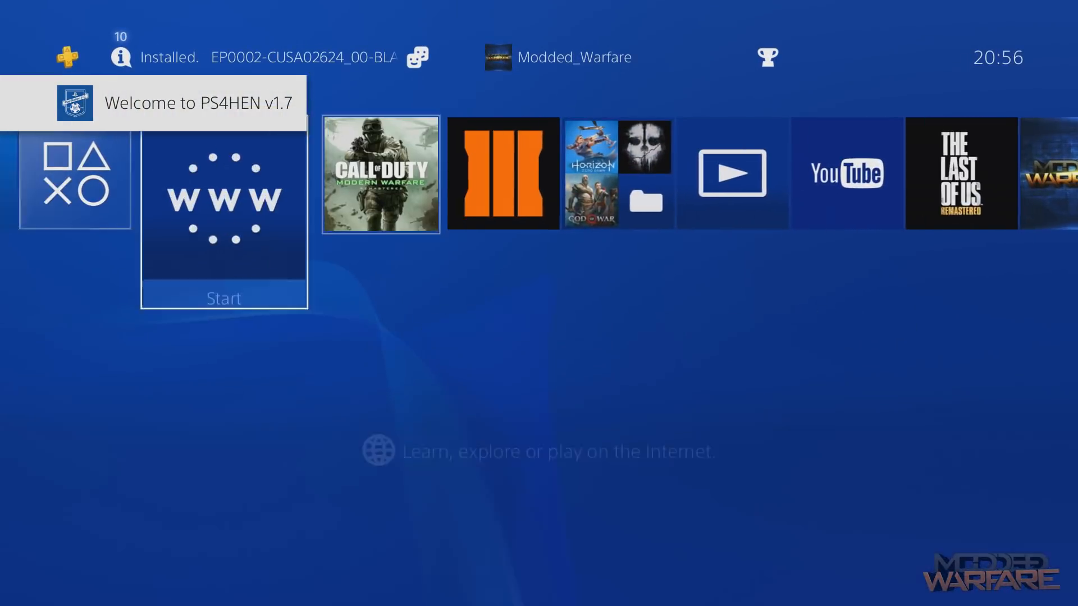
Step: Reach the Exploit Selection page for firmware 5.05 on the Al Azif host and run HEN
left_click(224, 215)
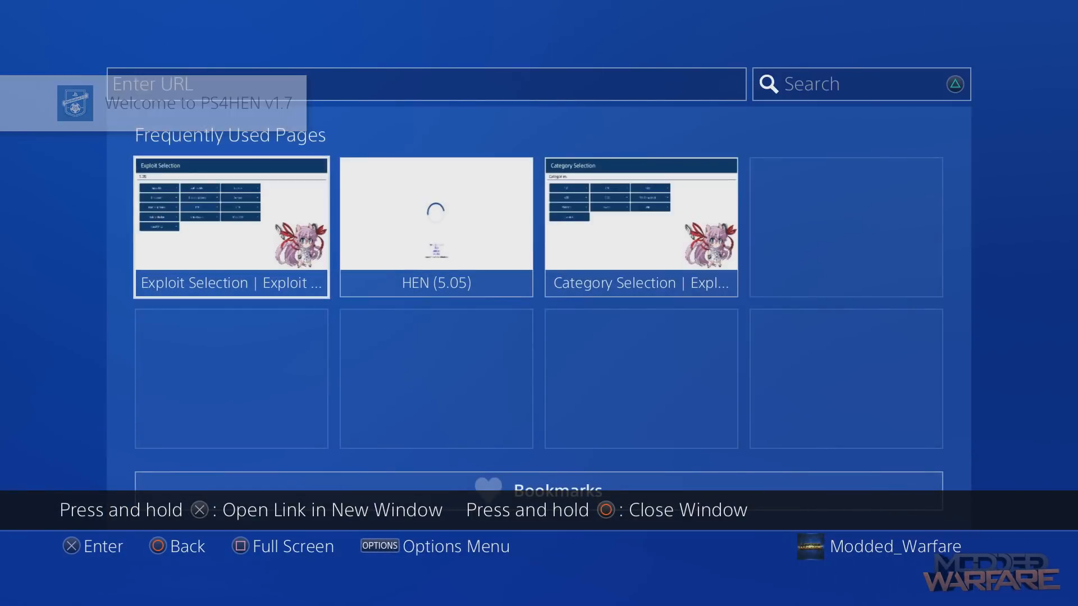
left_click(230, 226)
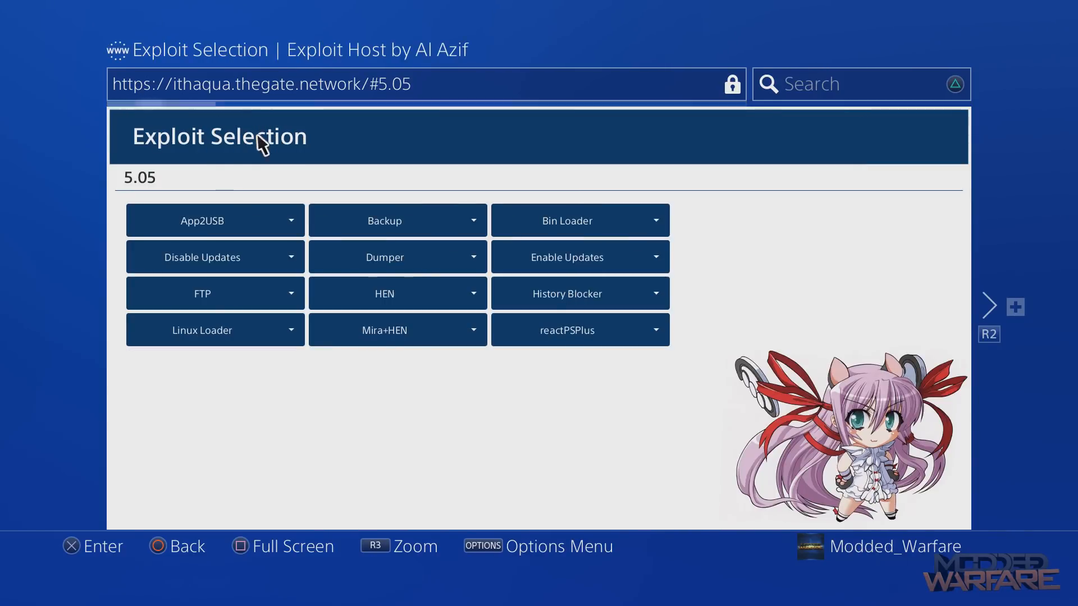
mouse_move(131, 117)
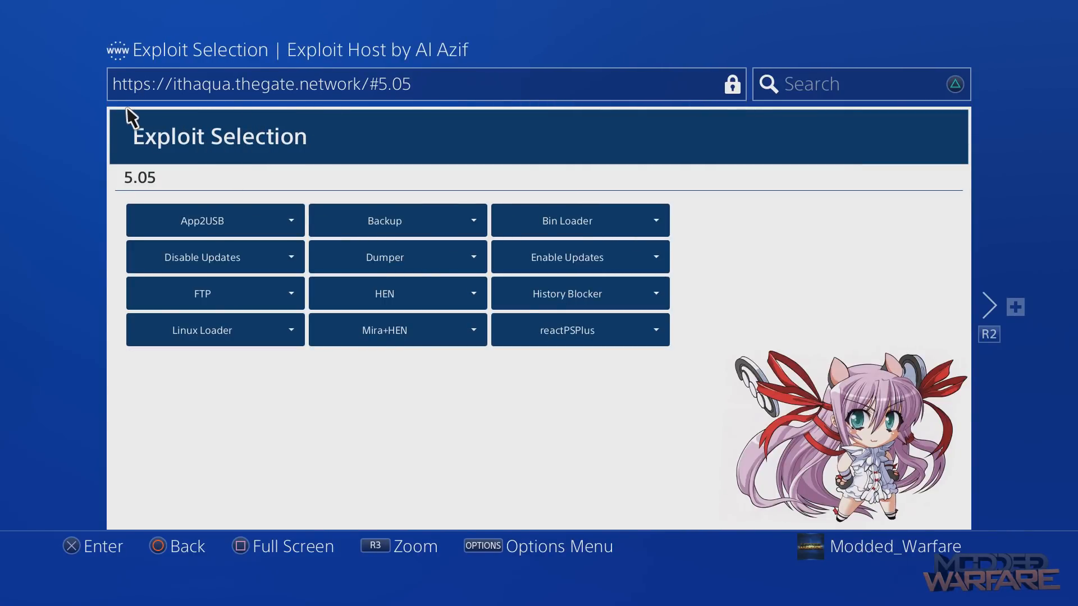
mouse_move(260, 116)
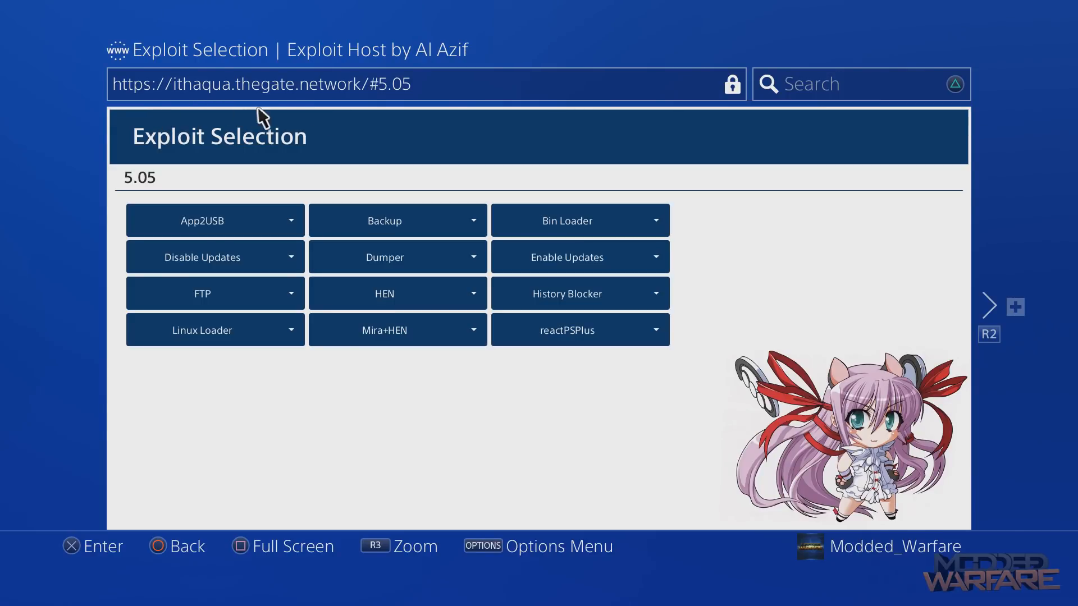
mouse_move(402, 122)
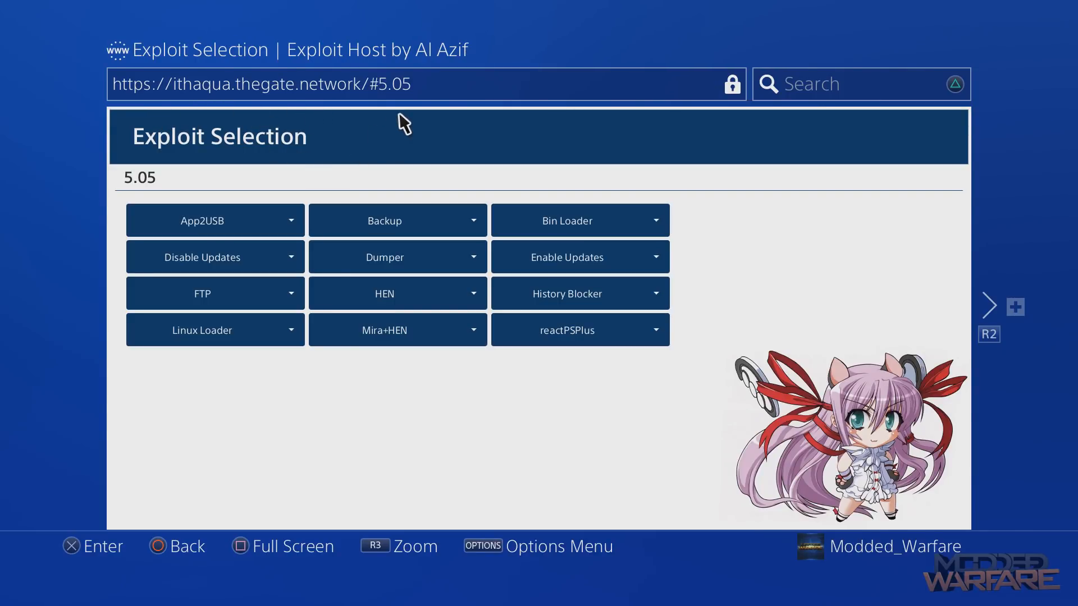
mouse_move(376, 189)
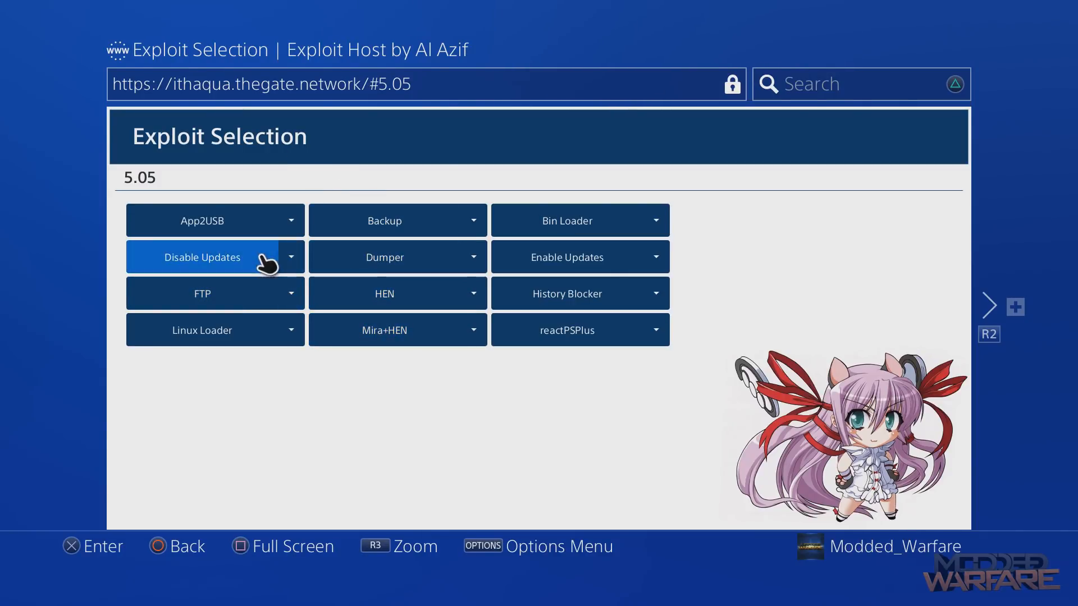
mouse_move(384, 330)
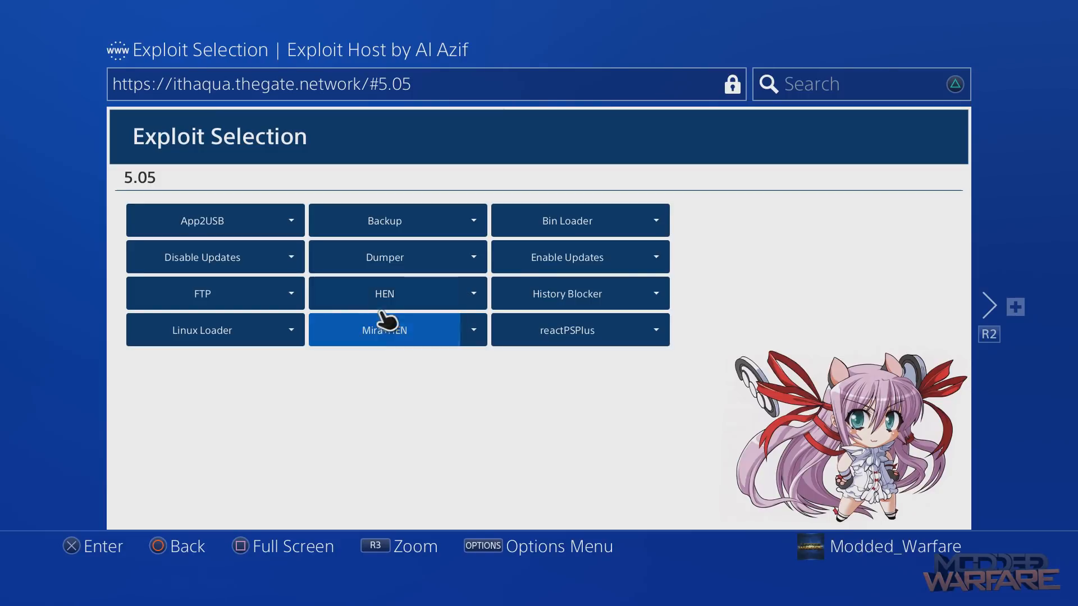
mouse_move(383, 294)
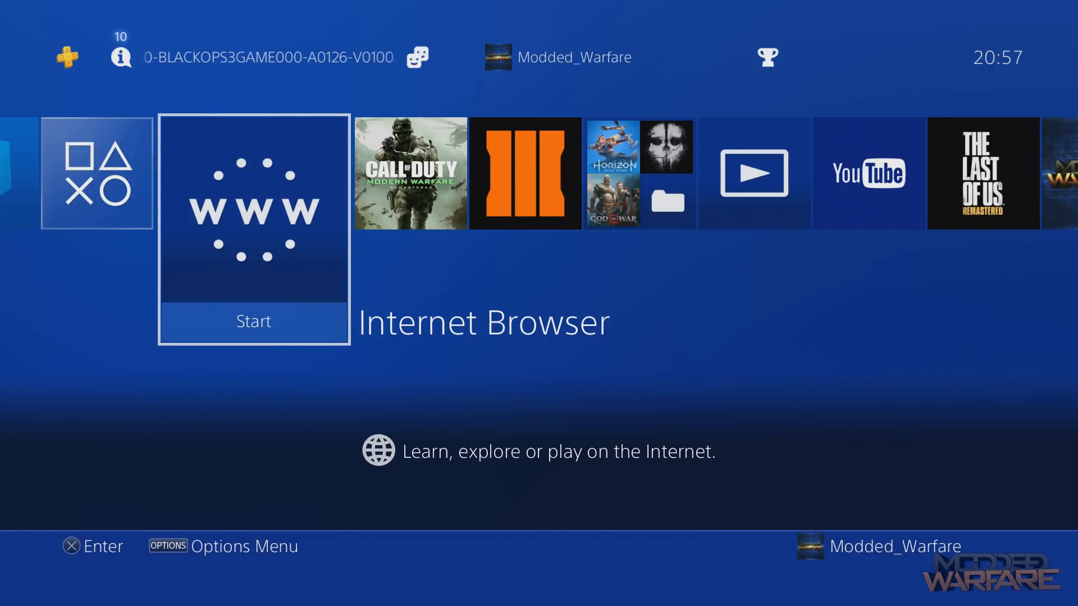
Step: Install the Netflix and Plex .pkg files through Debug Settings > Package Installer
scroll("right", 3)
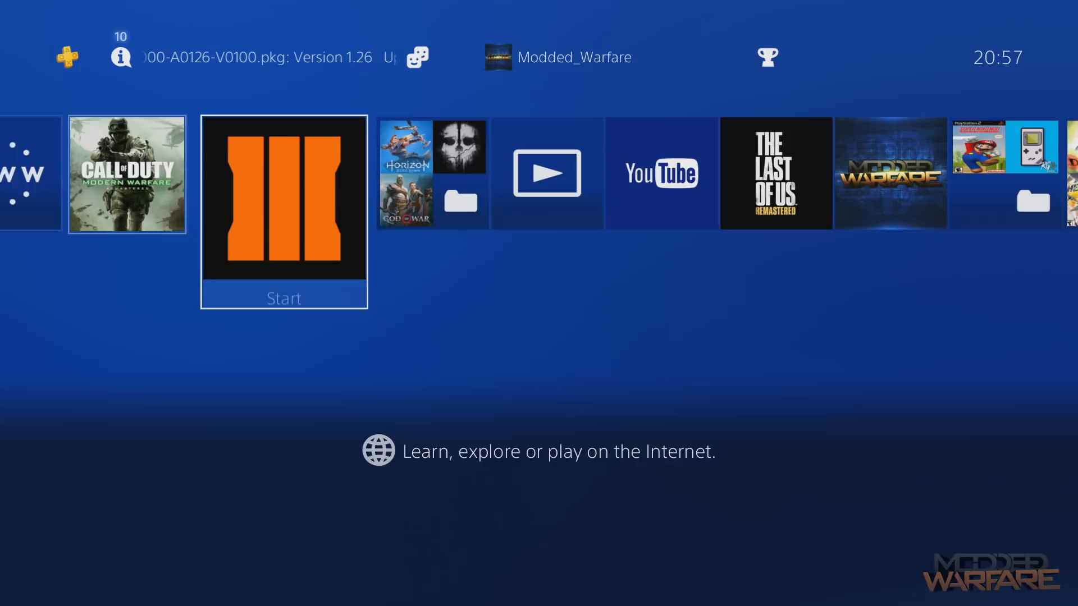
scroll("right", 3)
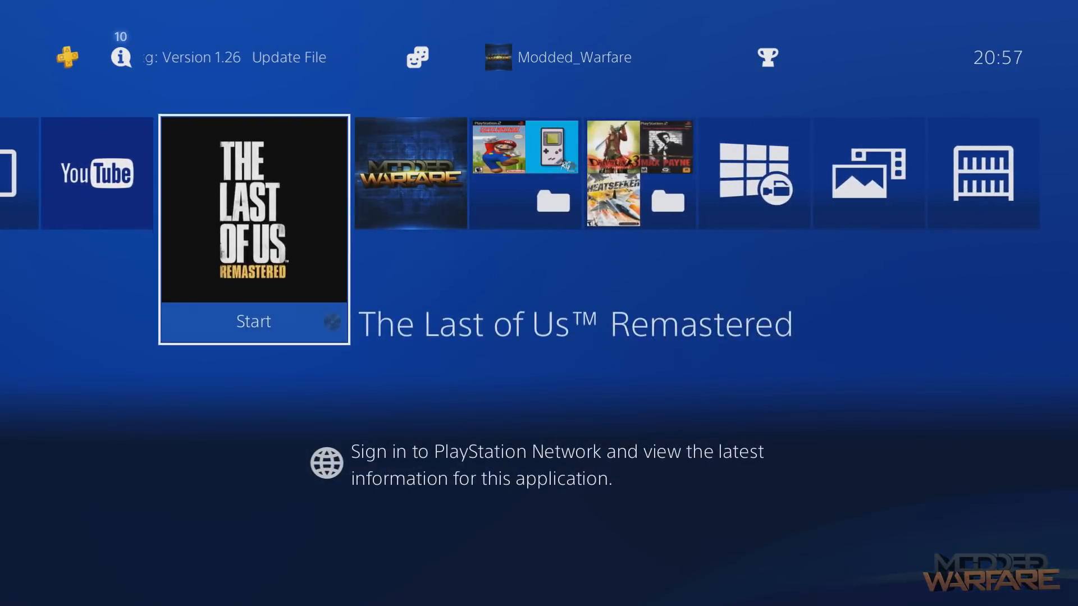
scroll("left", 3)
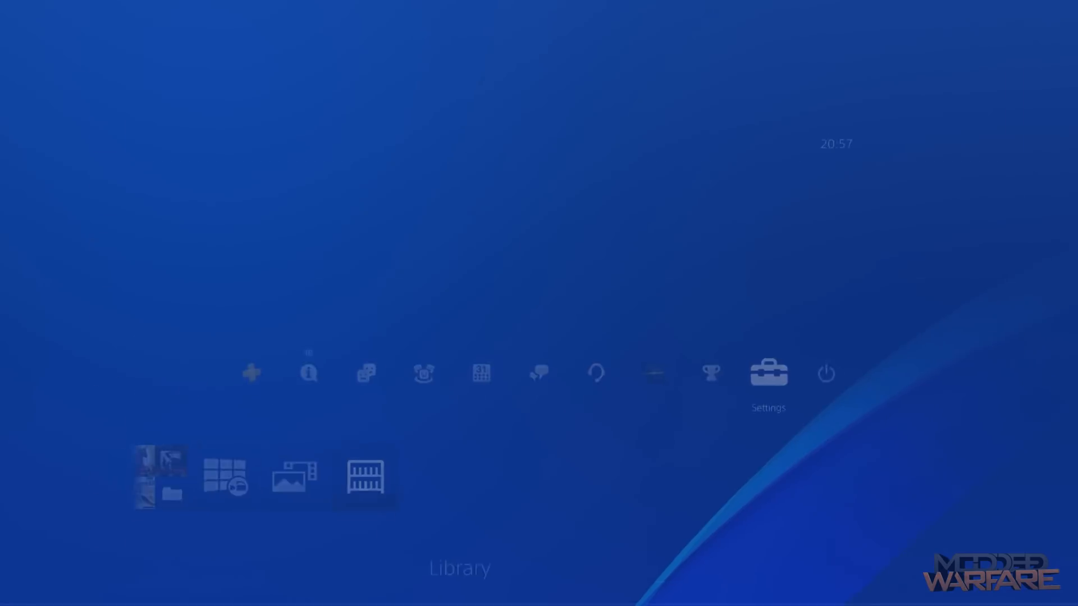
left_click(767, 373)
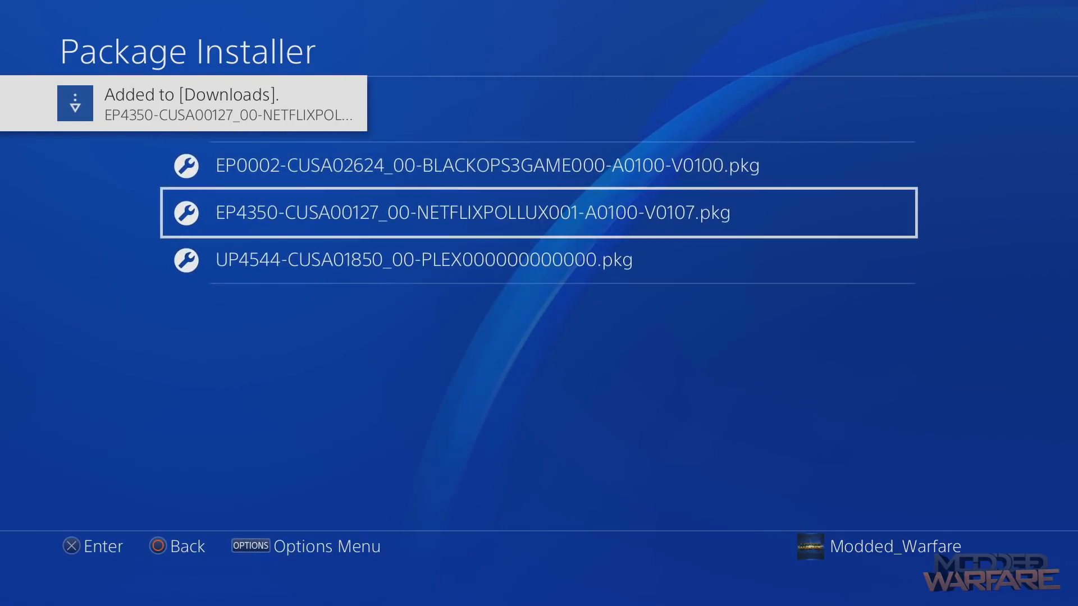
key("down")
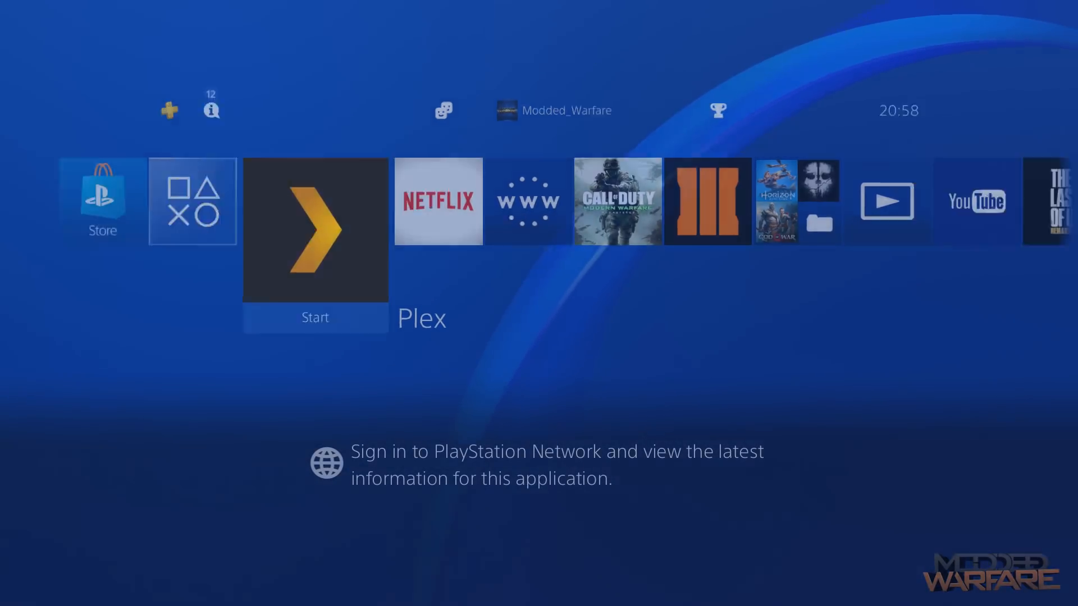
Step: Start Plex from its home-screen tile, then close the application and confirm OK
left_click(315, 231)
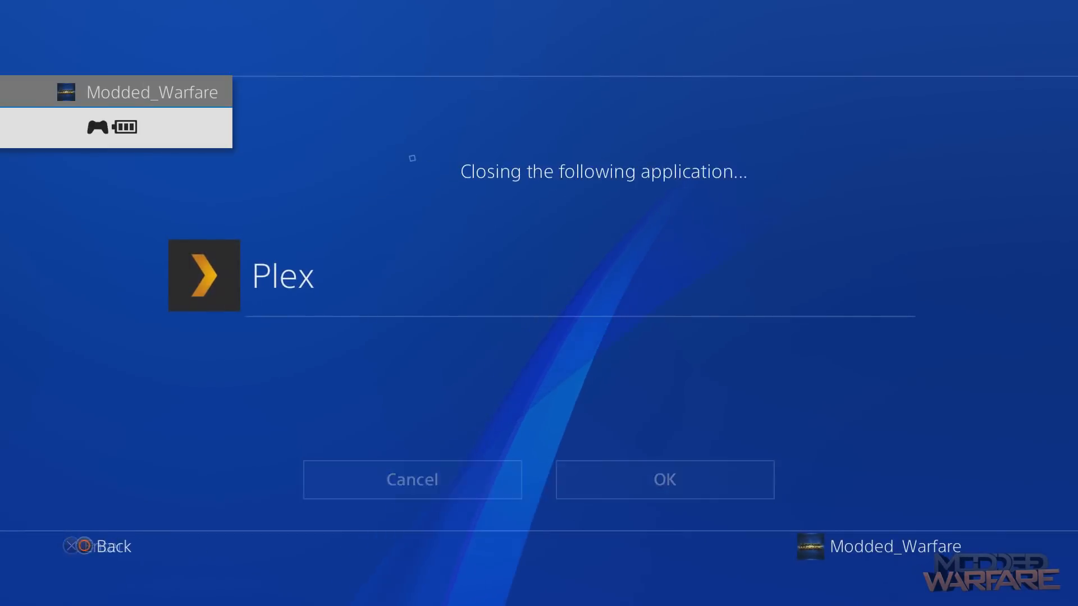
left_click(664, 479)
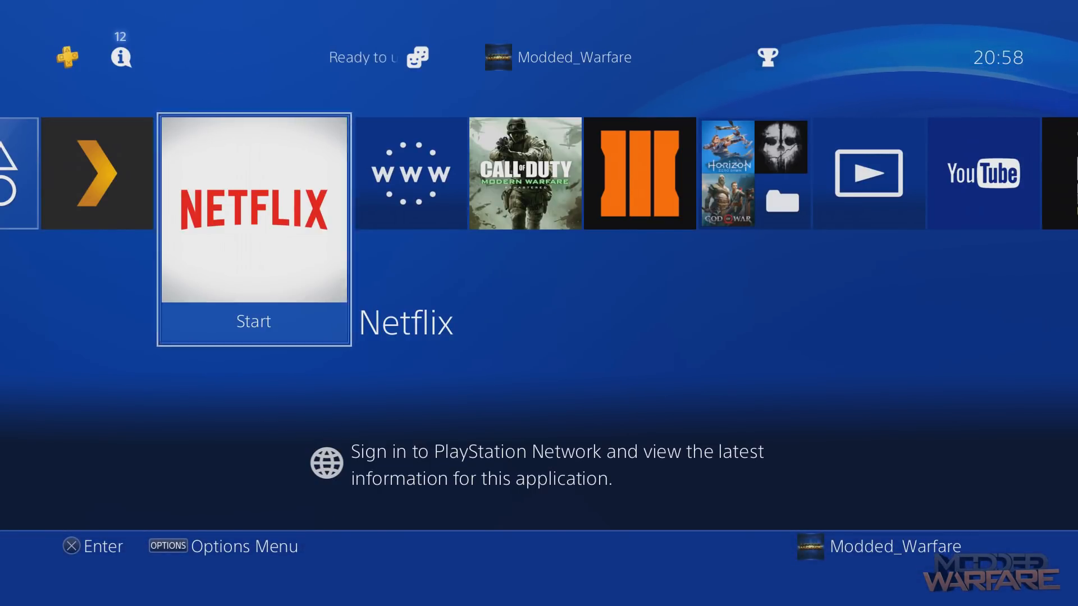
Step: Start Netflix from its home-screen tile and return home with the PS button
scroll("right", 3)
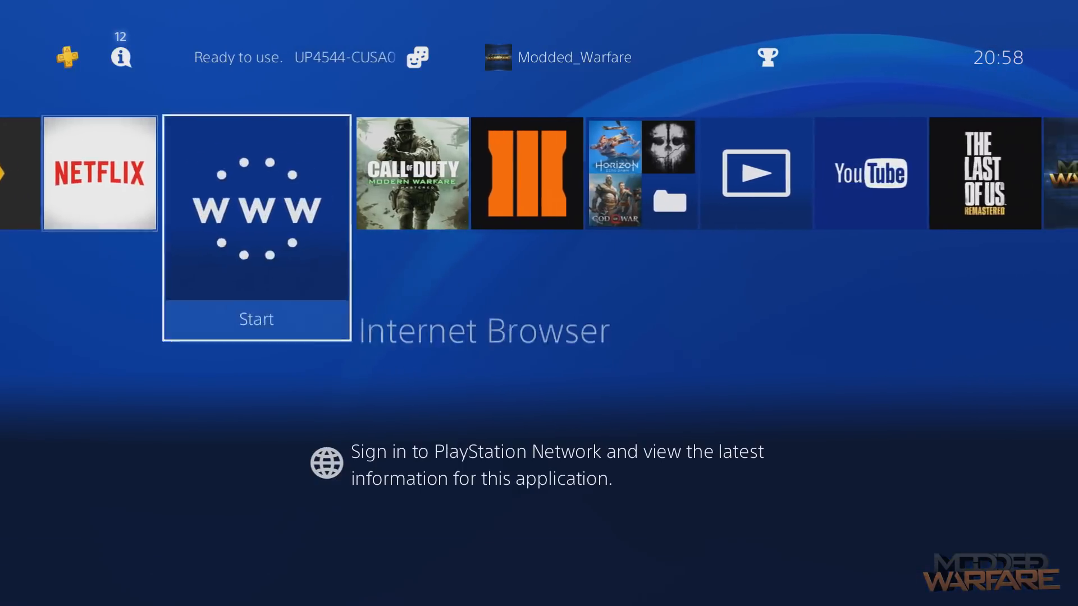
scroll("left", 3)
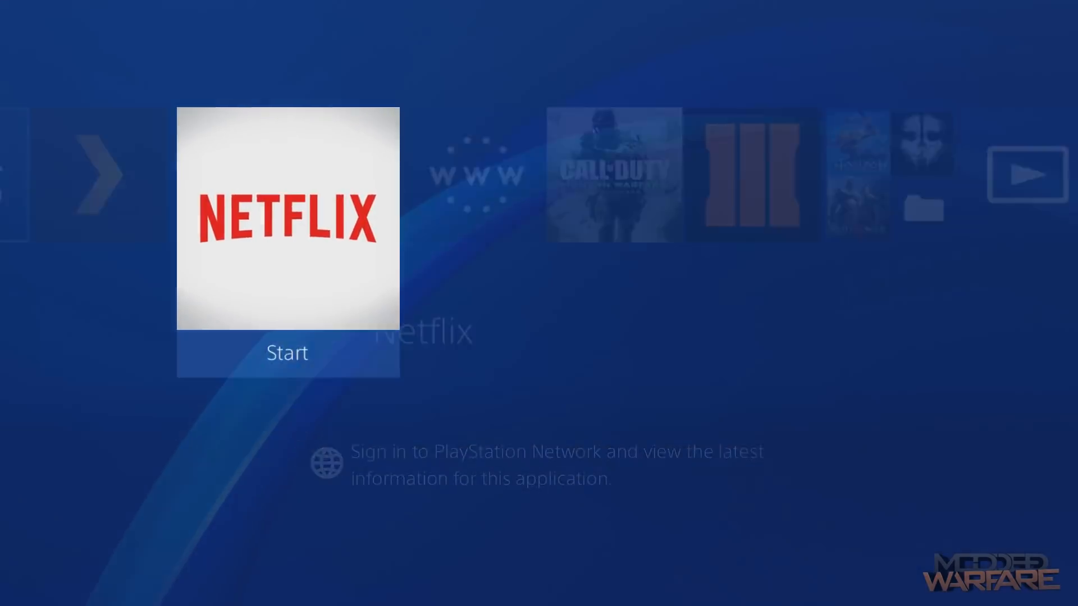
left_click(287, 353)
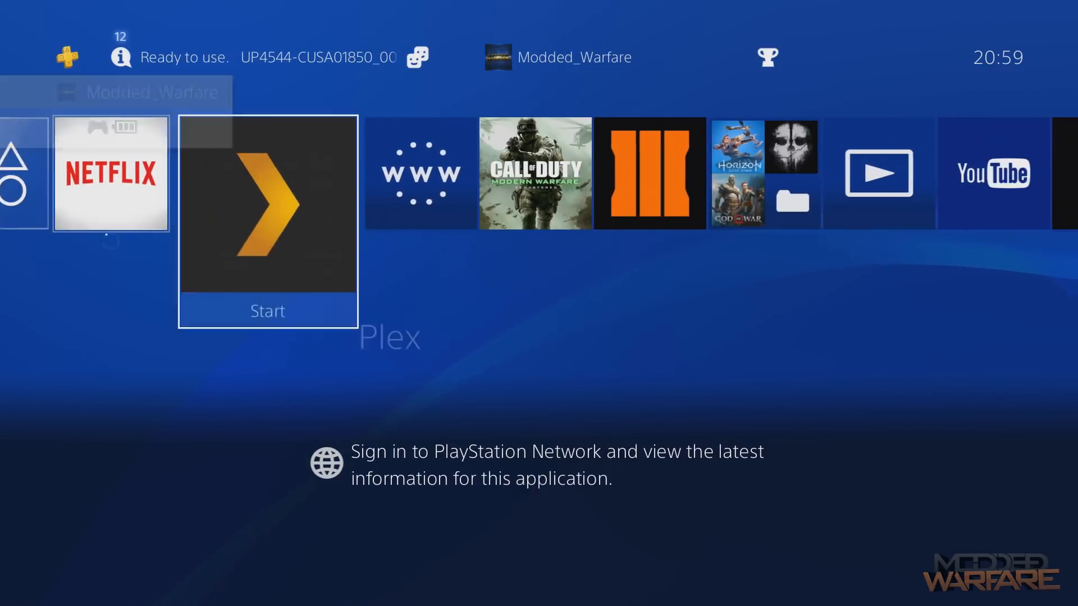
Step: Close the running Netflix application via Close Application and confirm OK
scroll("right", 3)
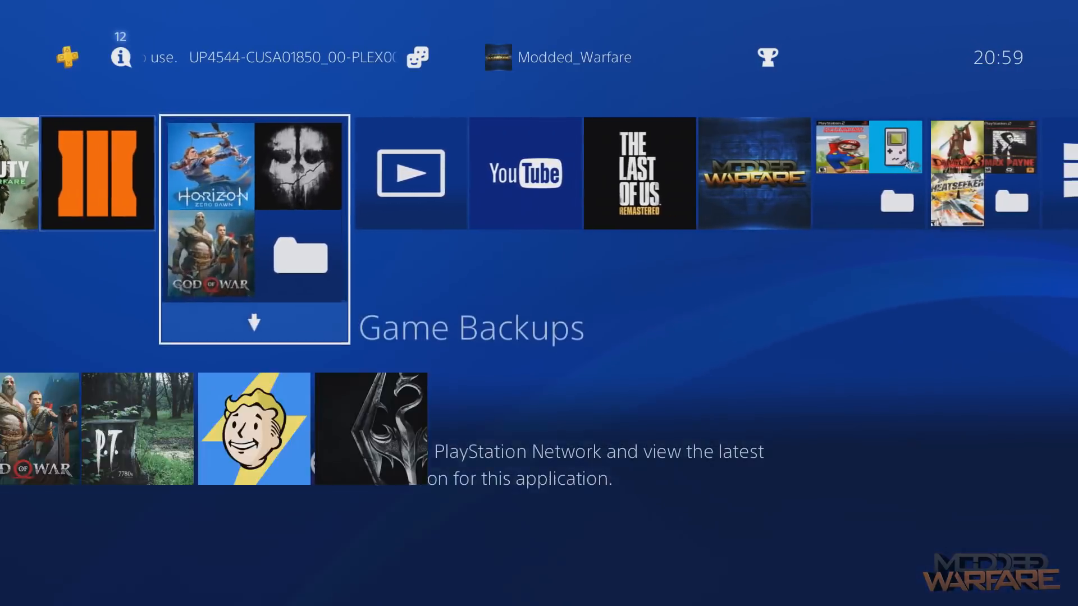
scroll("right", 3)
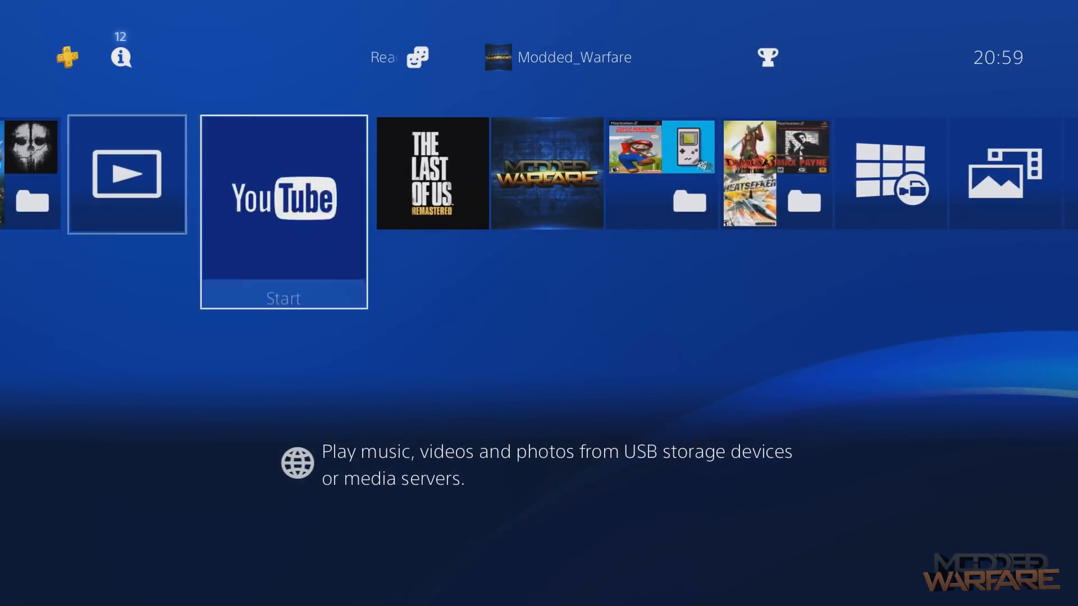
scroll("left", 3)
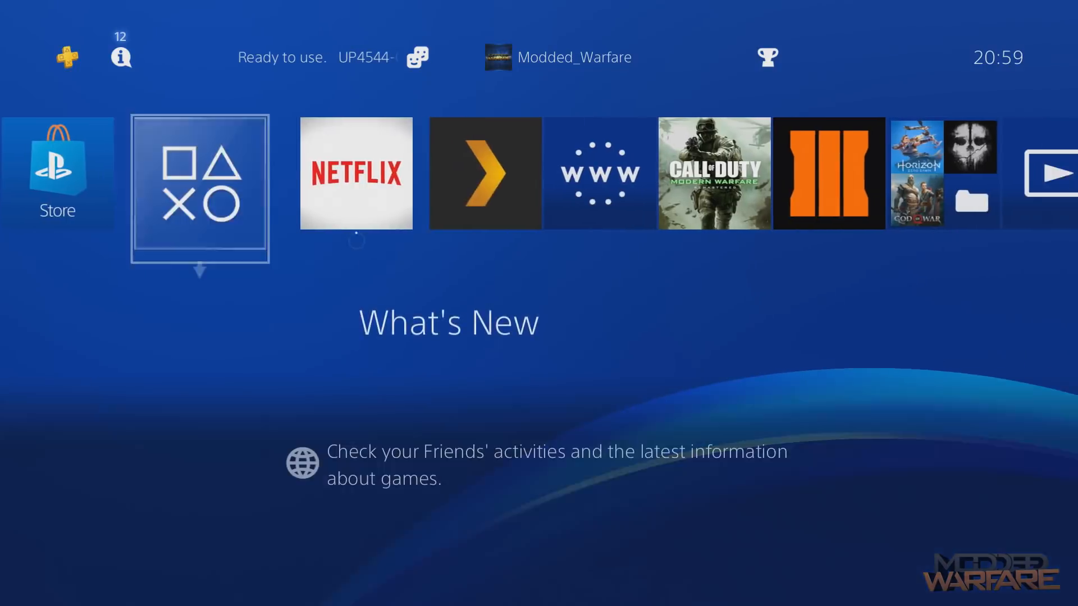
scroll("right", 3)
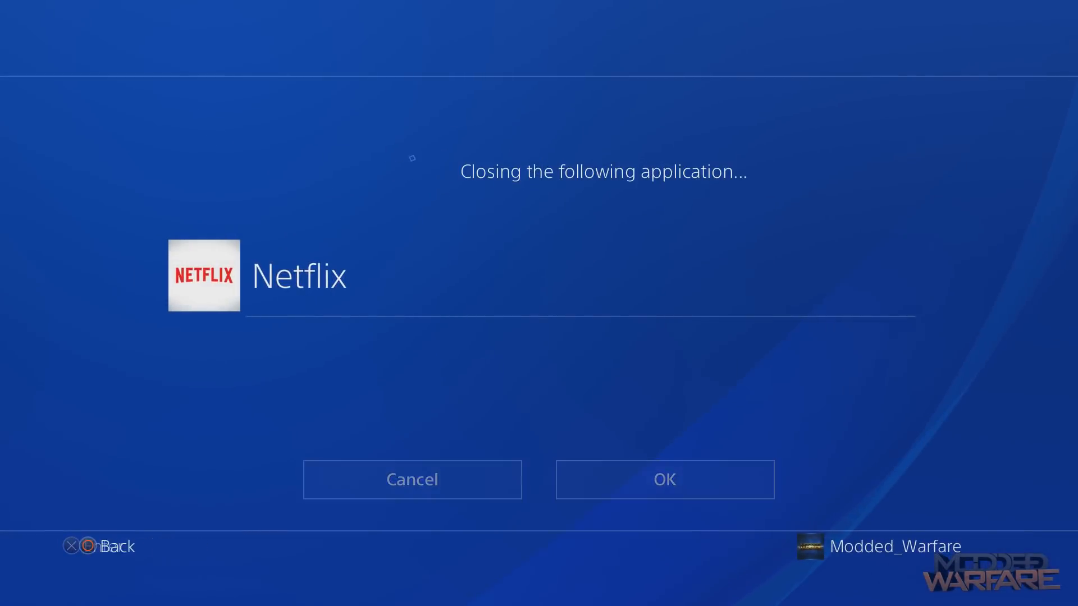
left_click(664, 479)
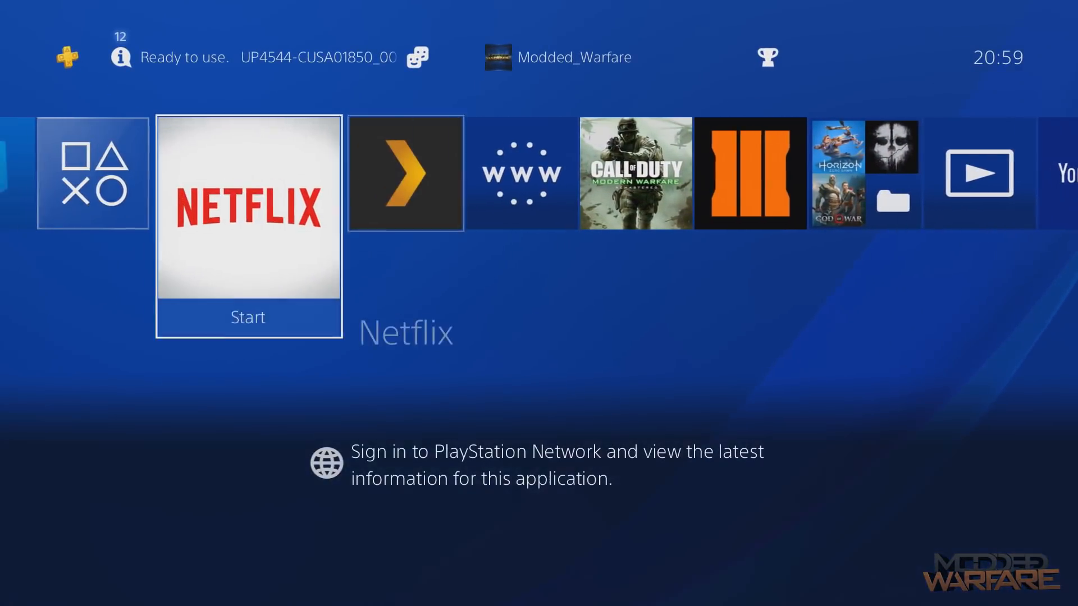